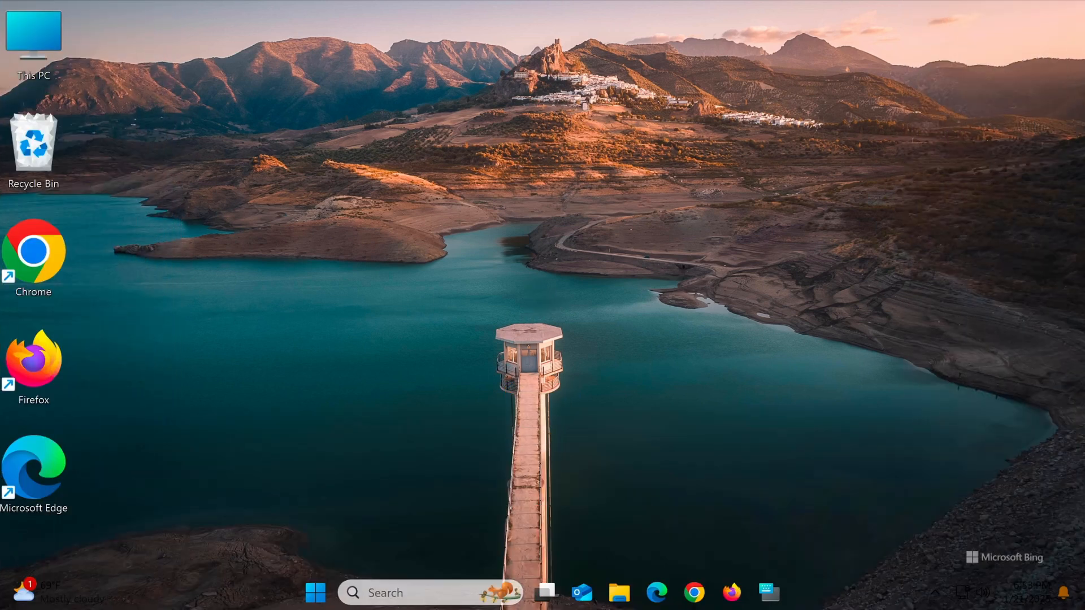
{"action": "mouse_move", "coordinate": [542, 325]}
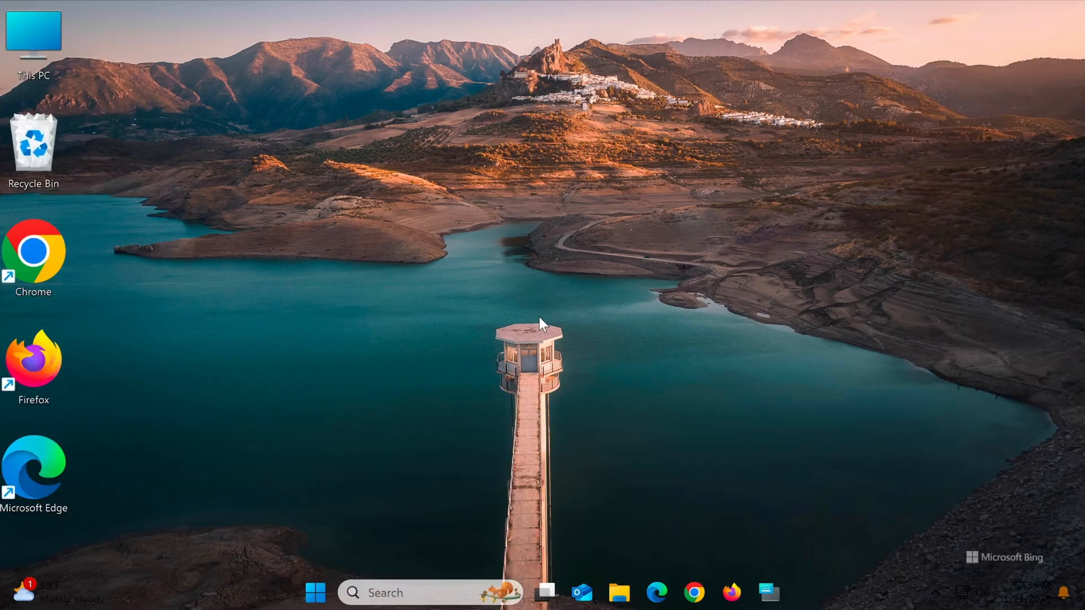
{"action": "mouse_move", "coordinate": [533, 263]}
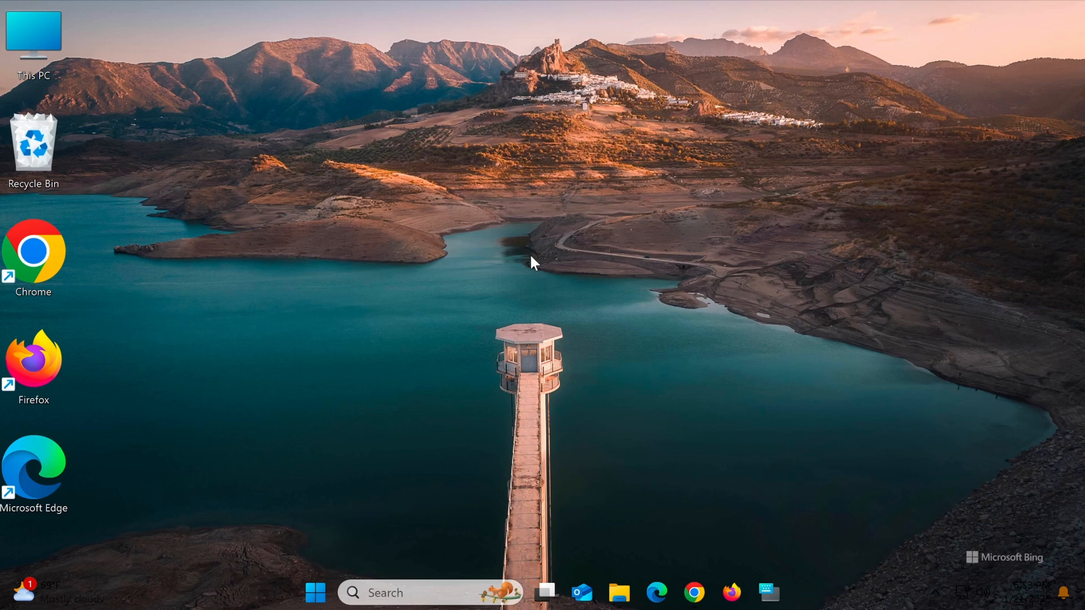
{"action": "mouse_move", "coordinate": [545, 279]}
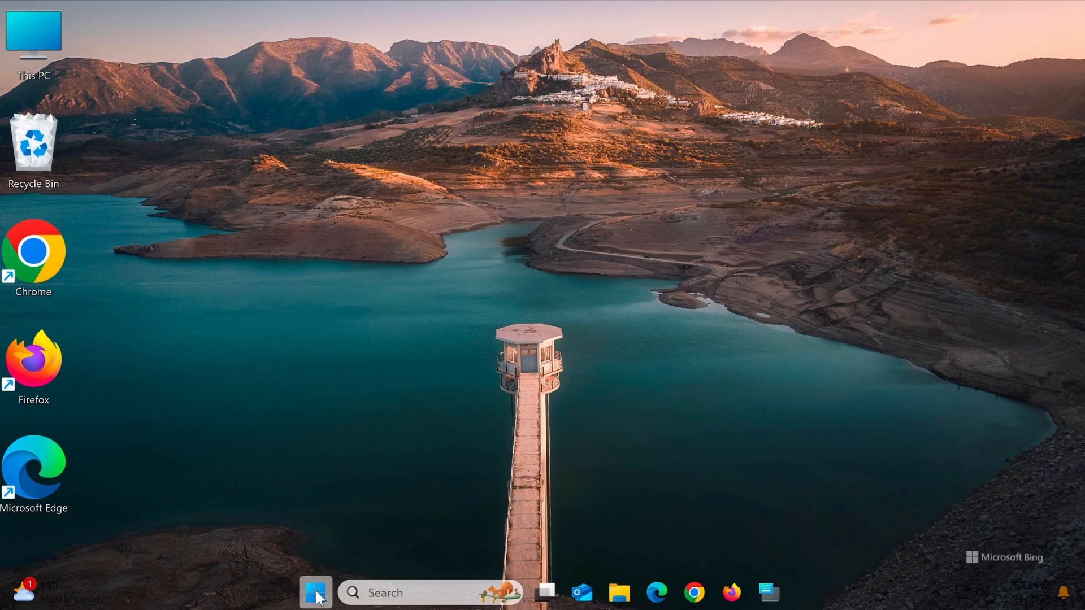
Step: Launch the Settings app from the Start menu's pinned apps
{"action": "left_click", "coordinate": [315, 593]}
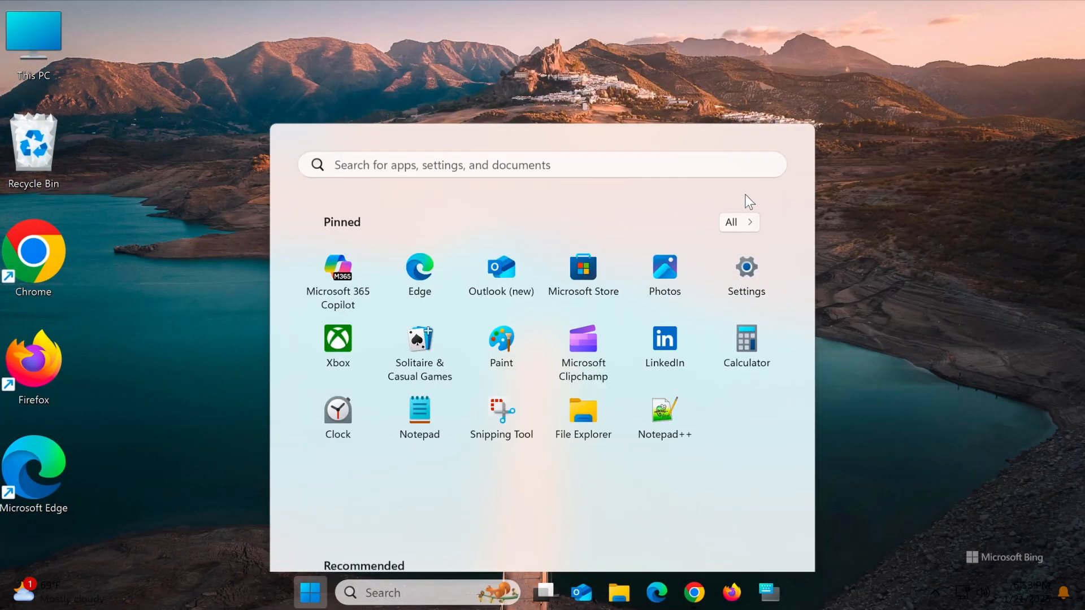
{"action": "left_click", "coordinate": [746, 270]}
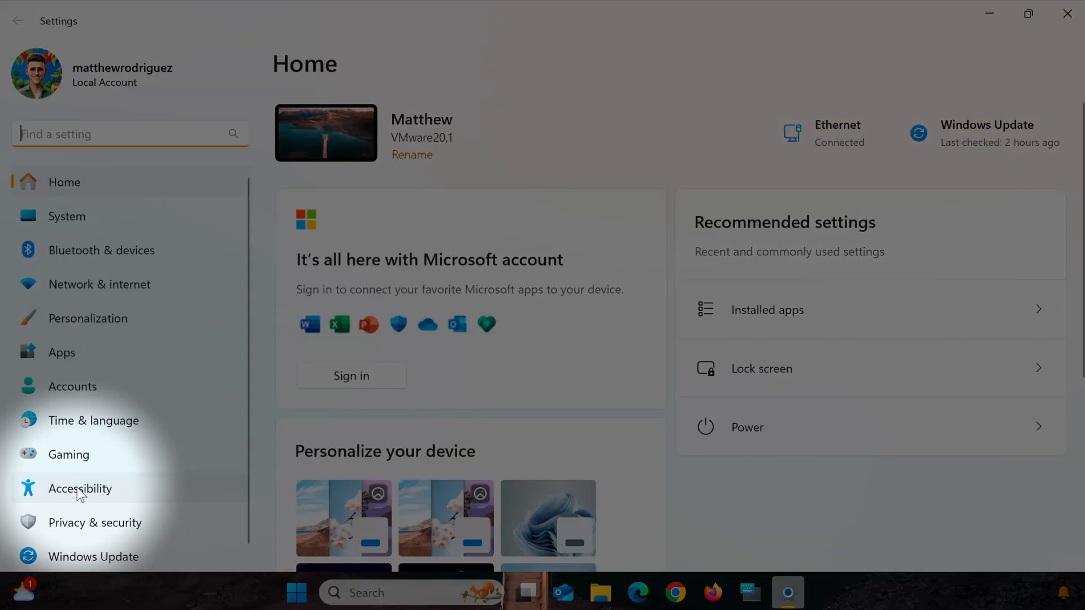
Step: Go to Accessibility and open the Keyboard page under Interaction
{"action": "left_click", "coordinate": [80, 488]}
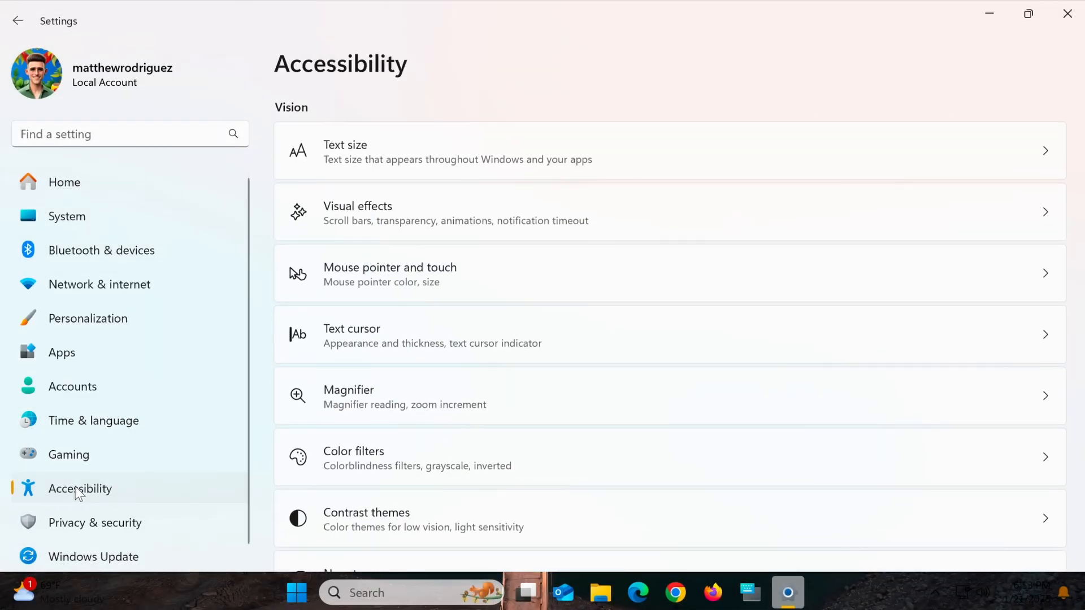
{"action": "scroll", "scroll_direction": "down", "scroll_amount": 3}
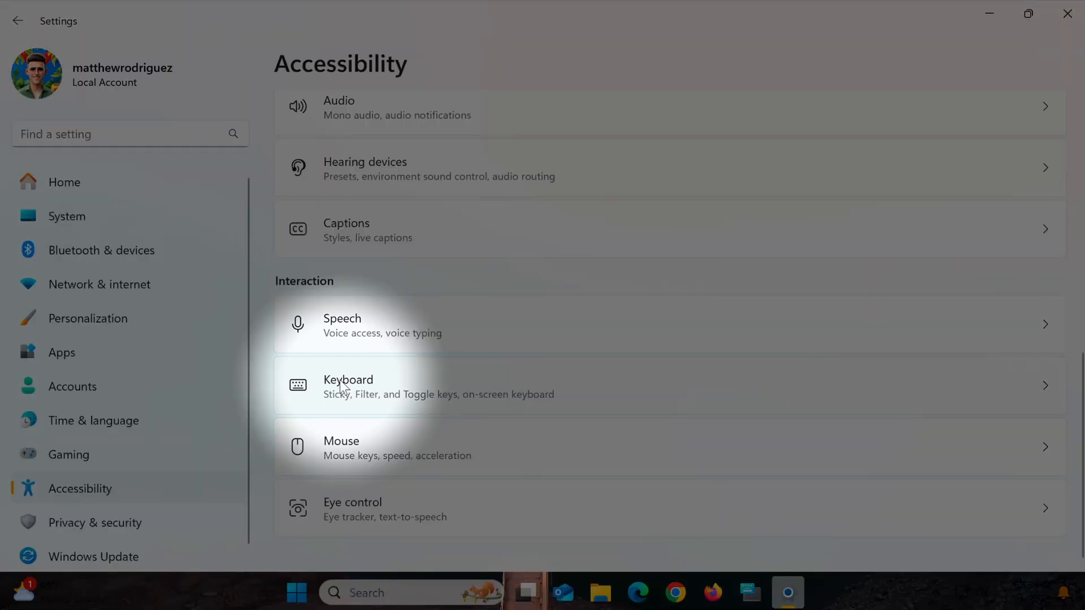
{"action": "left_click", "coordinate": [348, 385]}
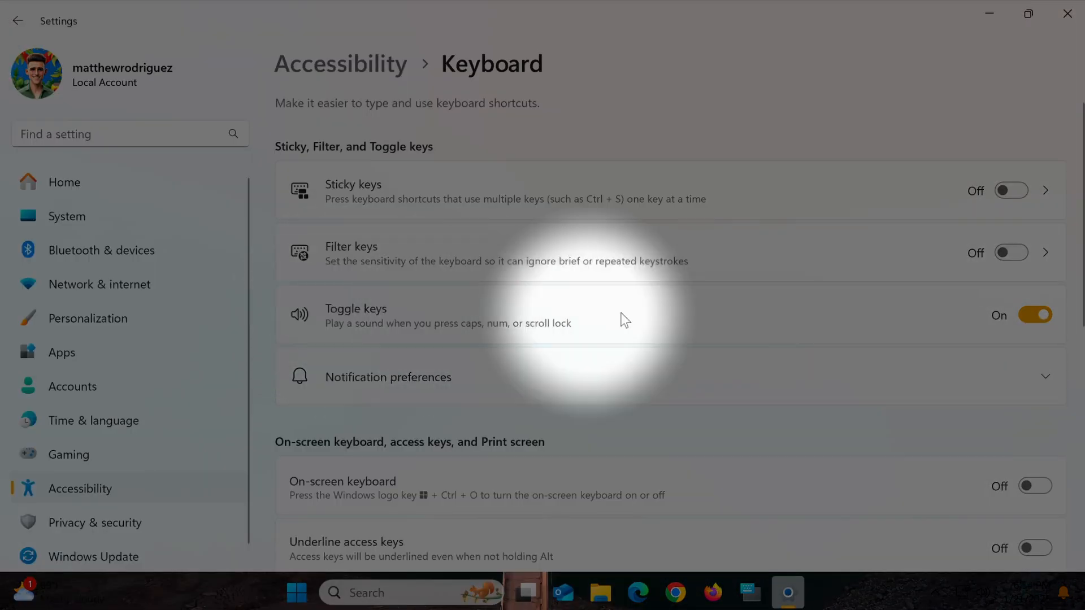
Step: Switch Toggle keys off and uncheck the shortcut-key notification preference checkboxes
{"action": "left_click", "coordinate": [1034, 315]}
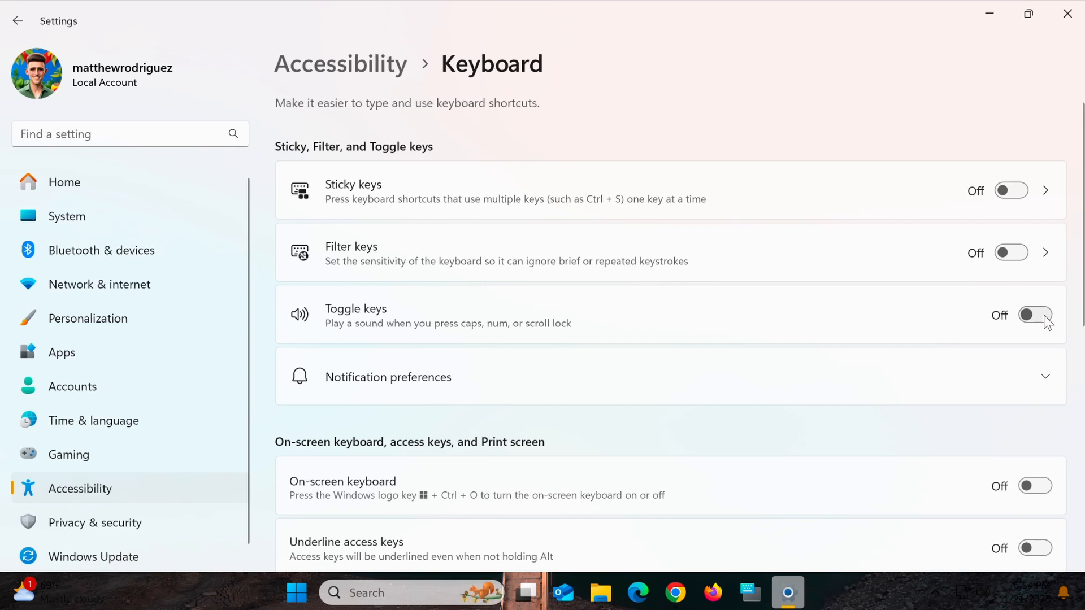
{"action": "left_click", "coordinate": [1045, 376]}
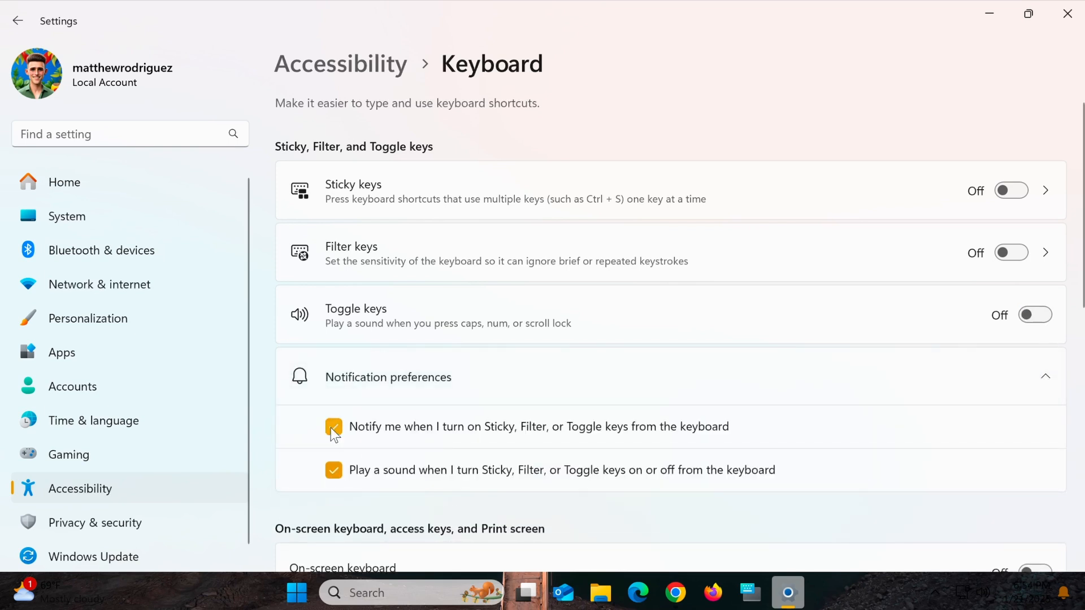
{"action": "left_click", "coordinate": [333, 426]}
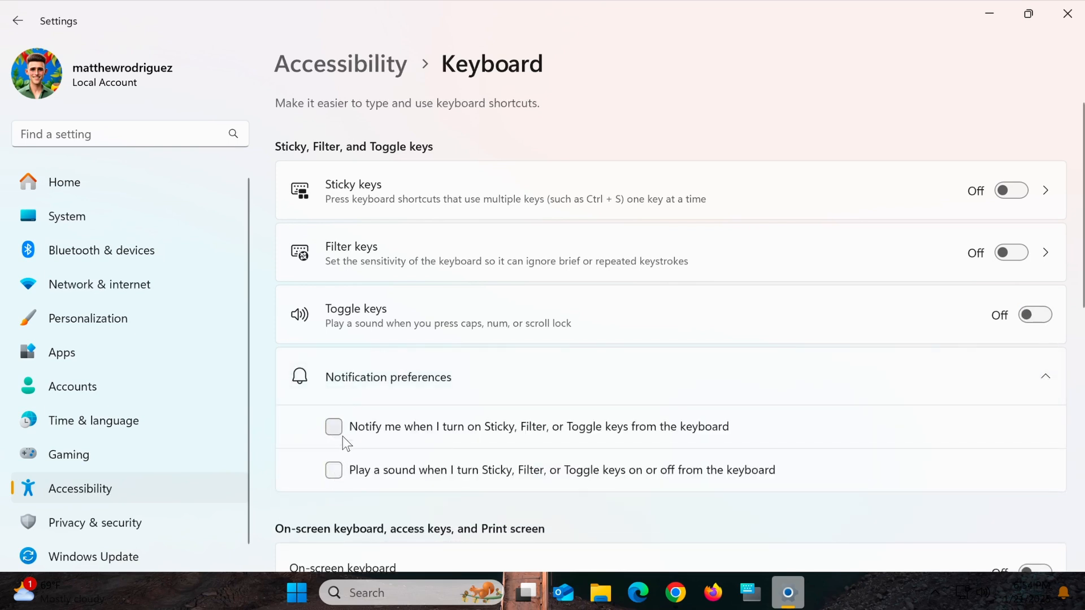
{"action": "scroll", "scroll_direction": "down", "scroll_amount": 3}
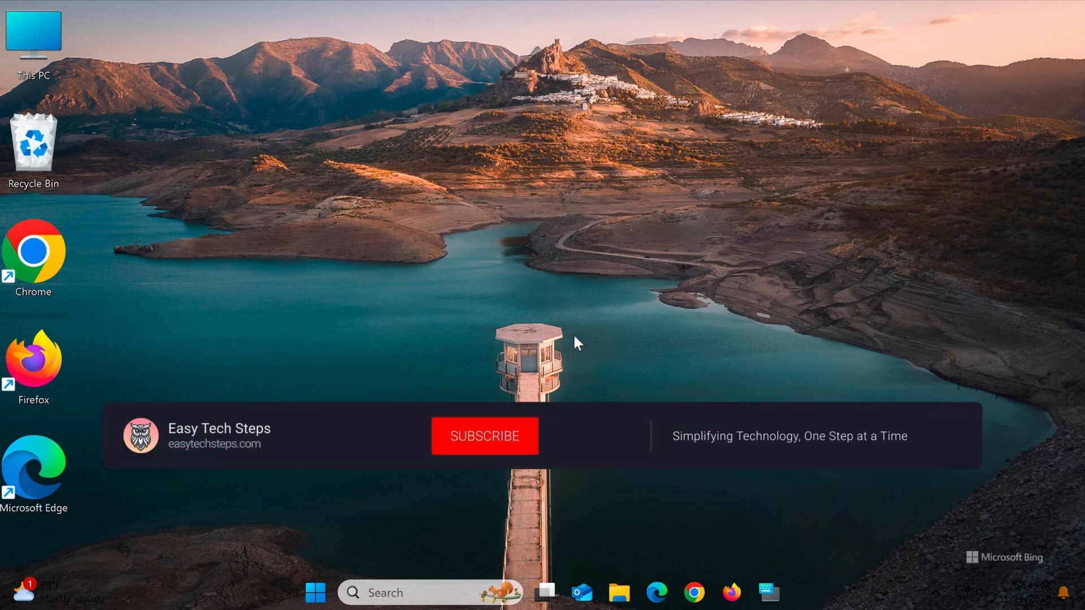
Step: Close the Settings window, leaving the desktop showing
{"action": "left_click", "coordinate": [484, 436]}
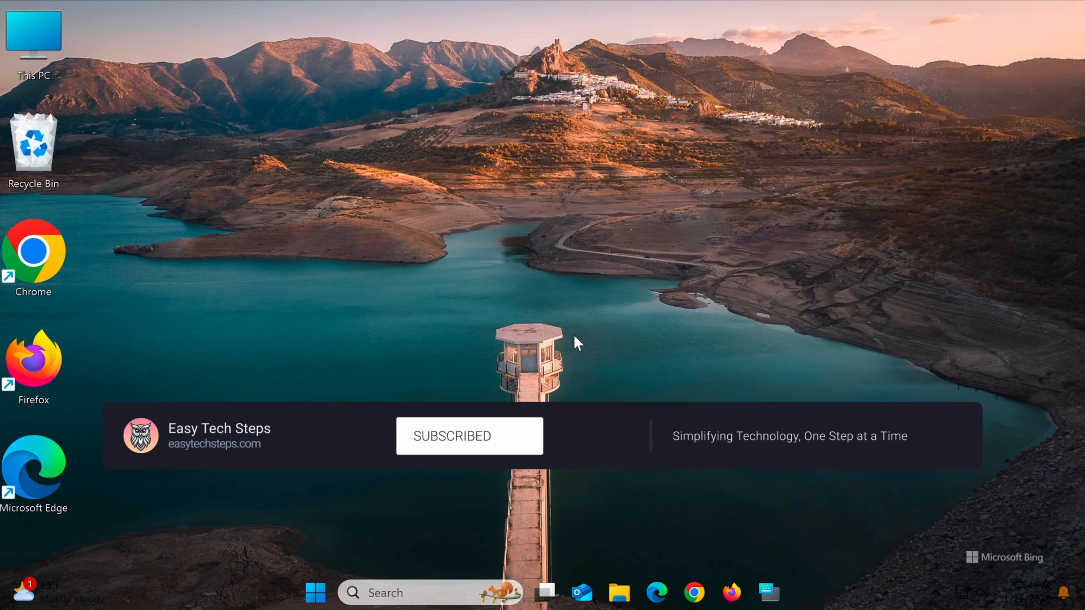